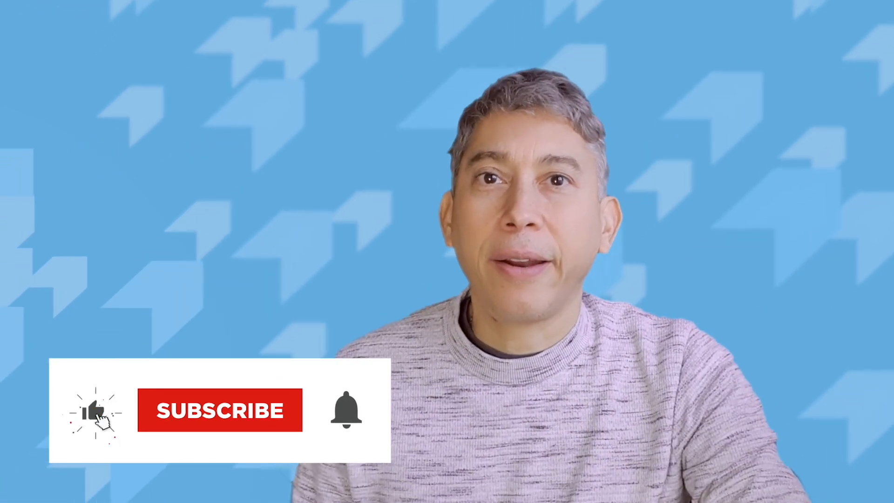
left_click(220, 409)
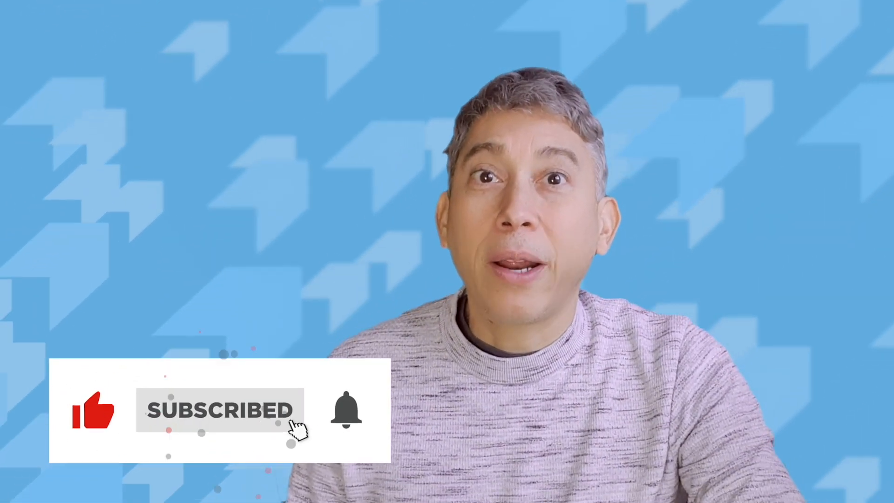